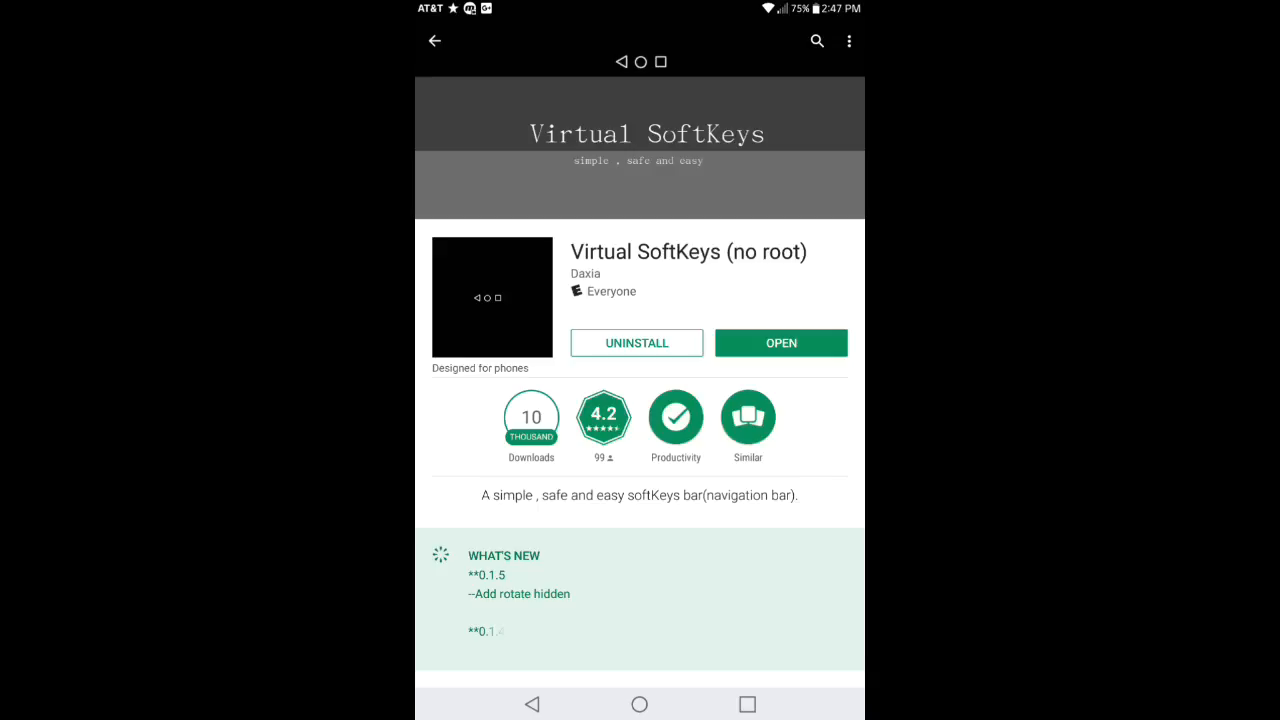
- Launch Virtual SoftKeys from its Play Store page
scroll(down, 3)
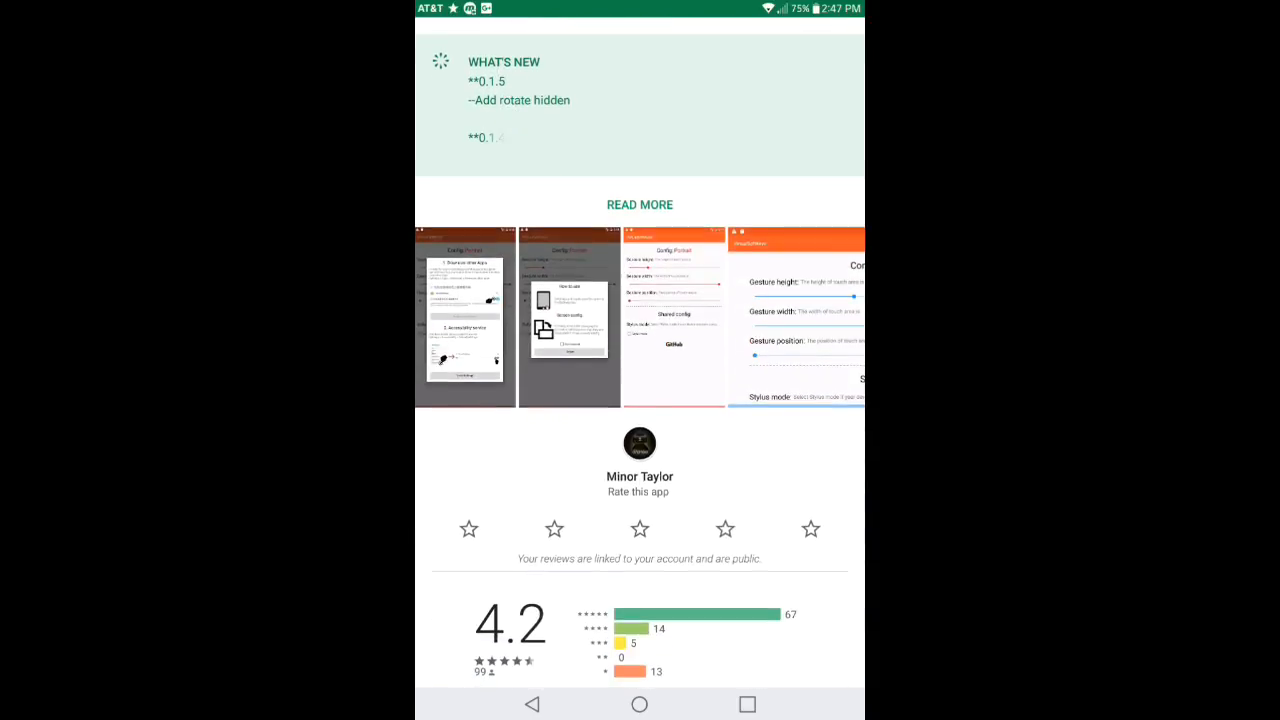
scroll(down, 3)
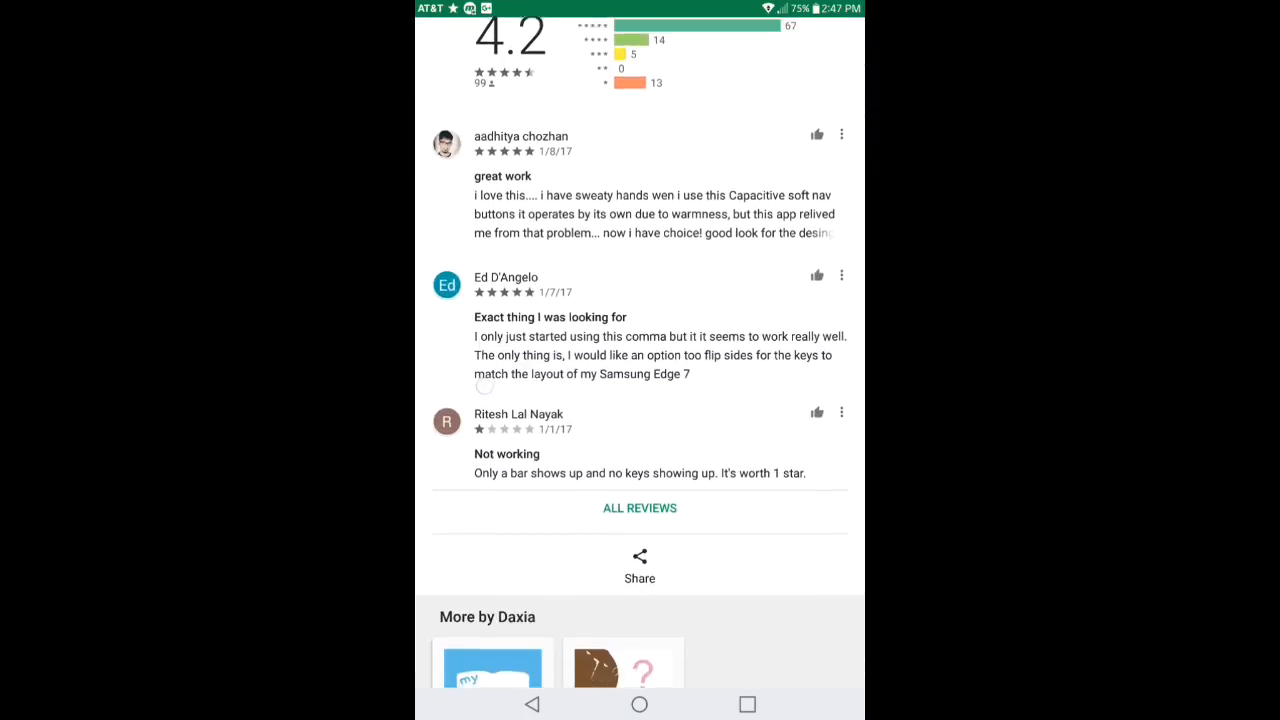
scroll(up, 3)
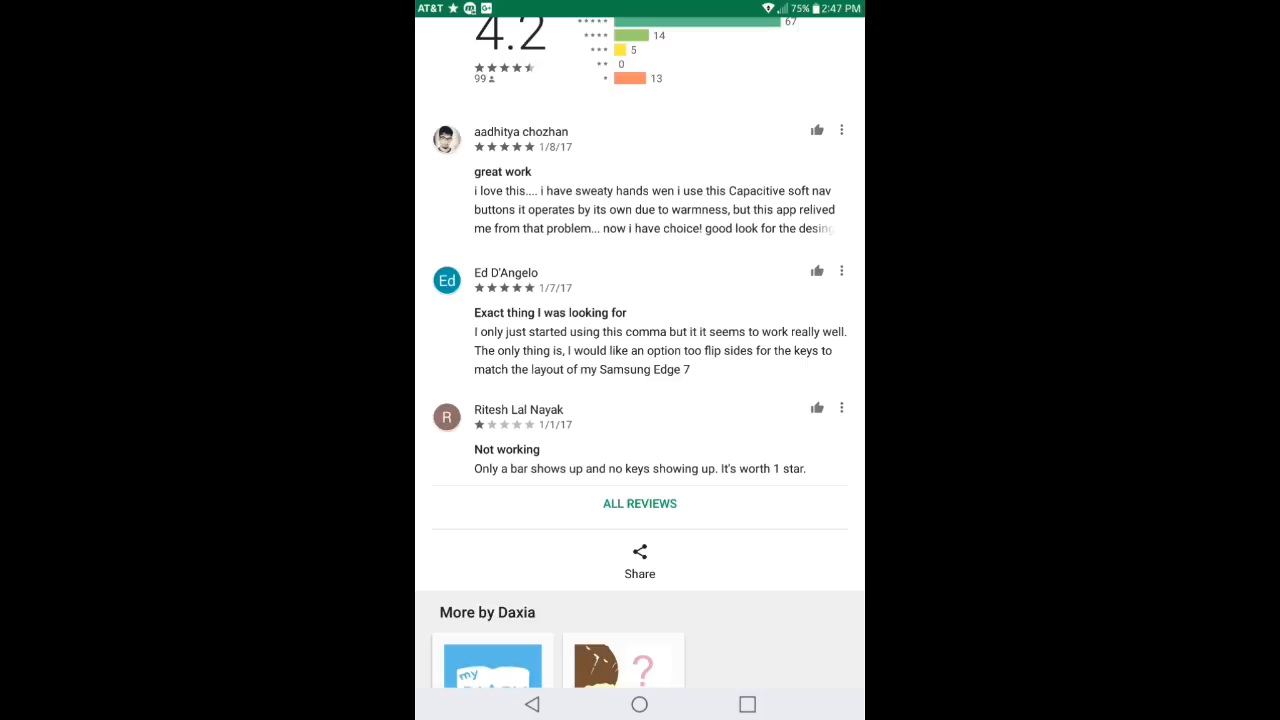
scroll(up, 3)
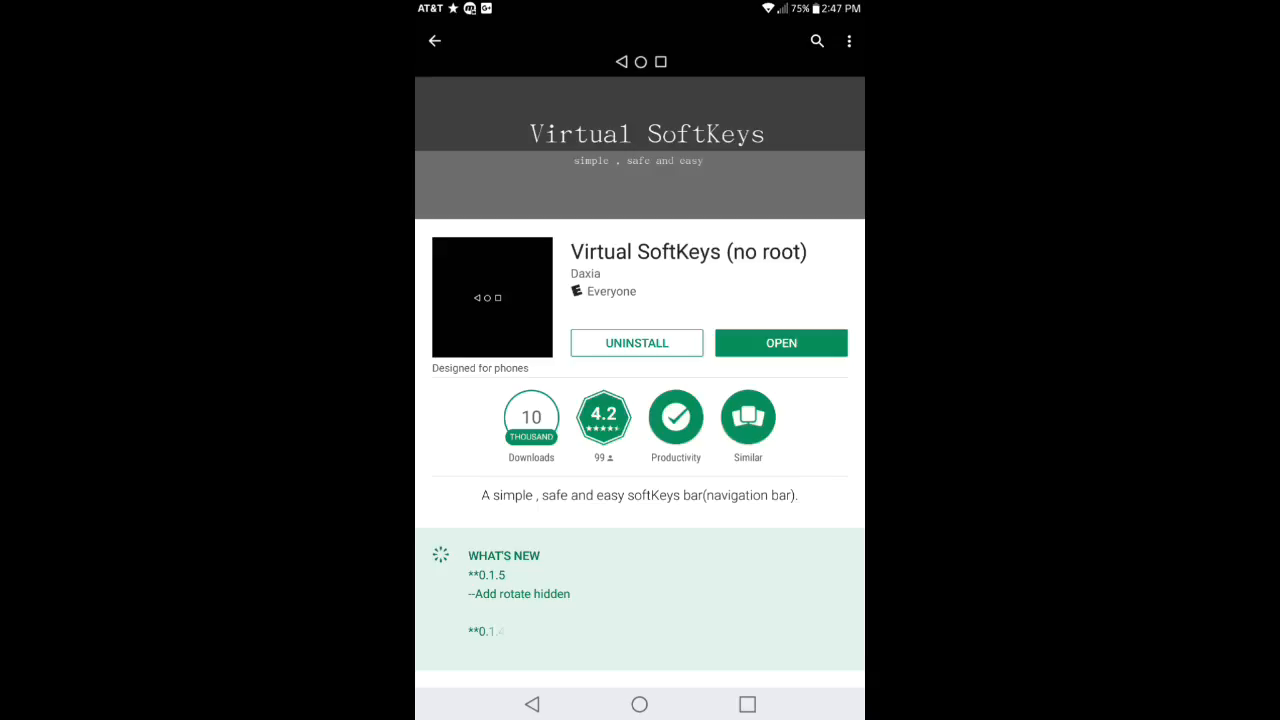
click(781, 342)
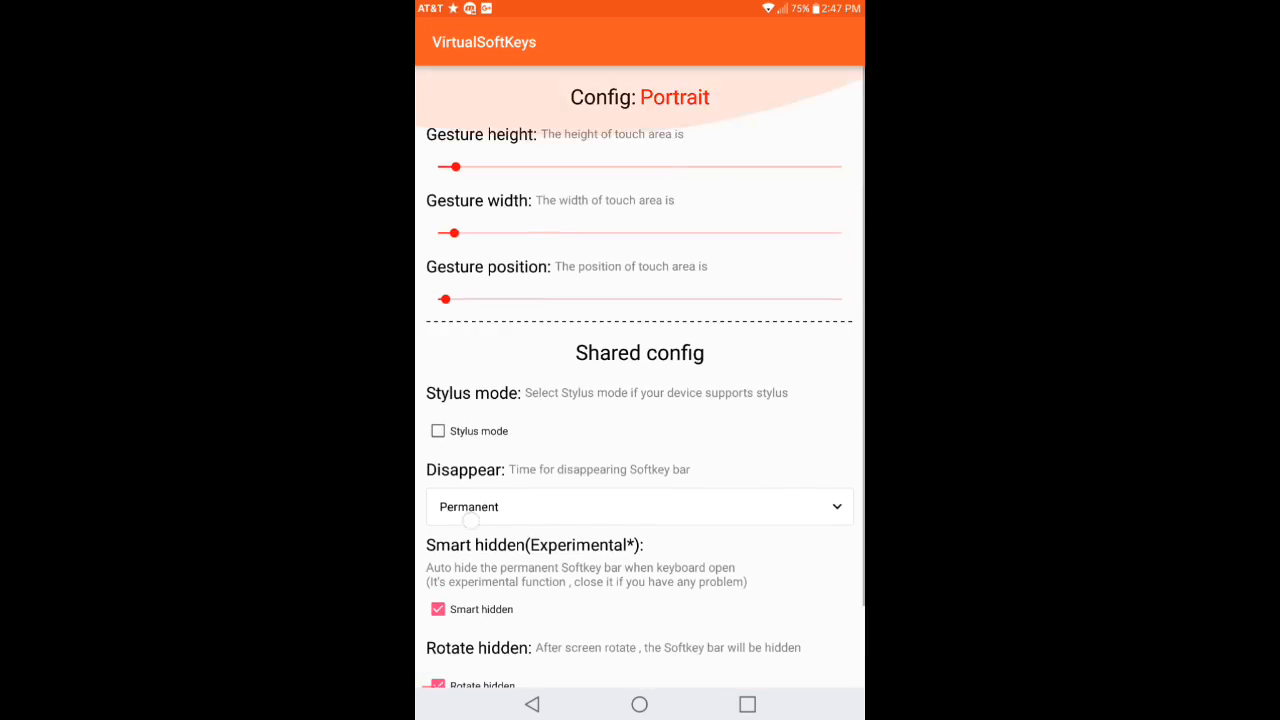
- Scroll through the portrait Config screen and back up to the gesture settings
scroll(down, 3)
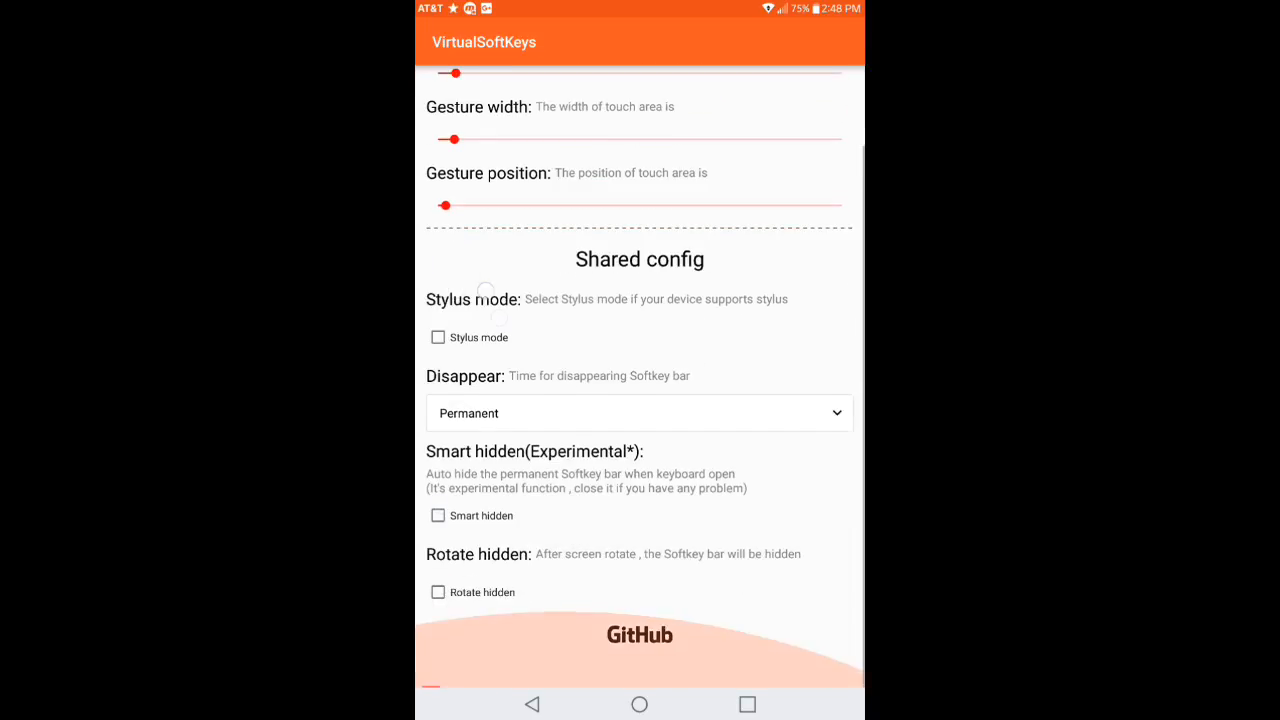
scroll(down, 3)
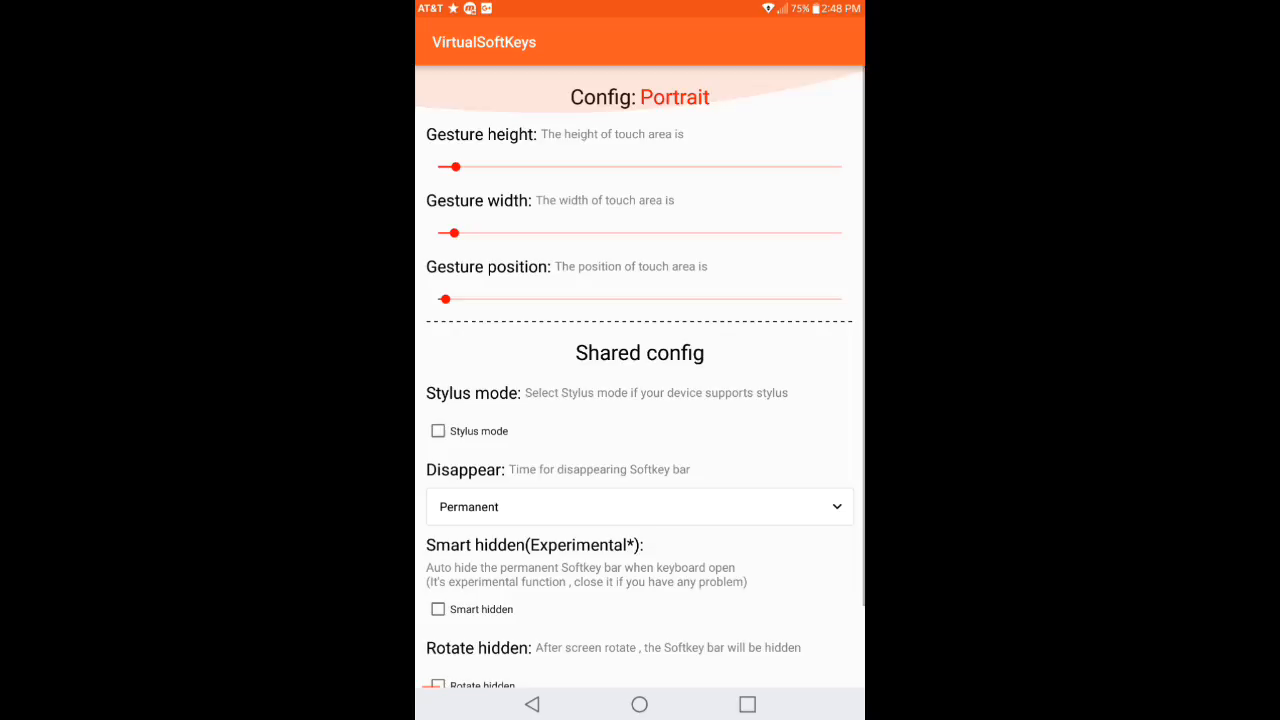
scroll(down, 3)
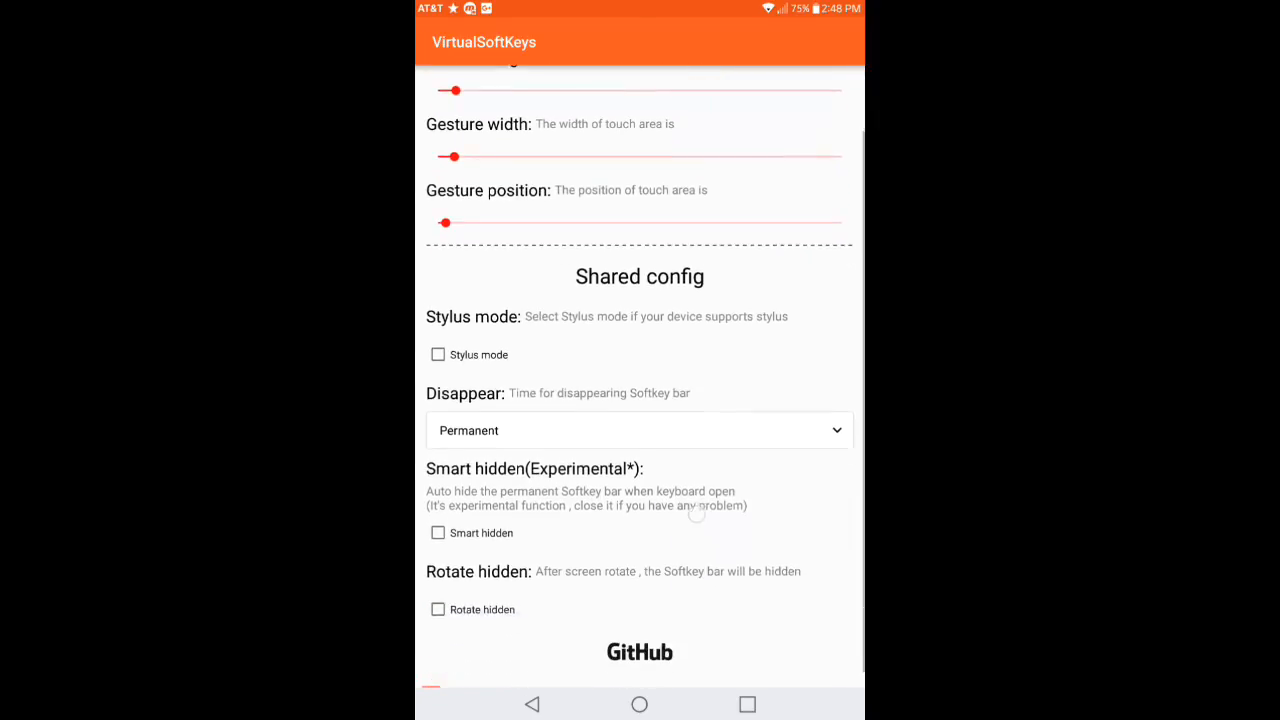
scroll(down, 3)
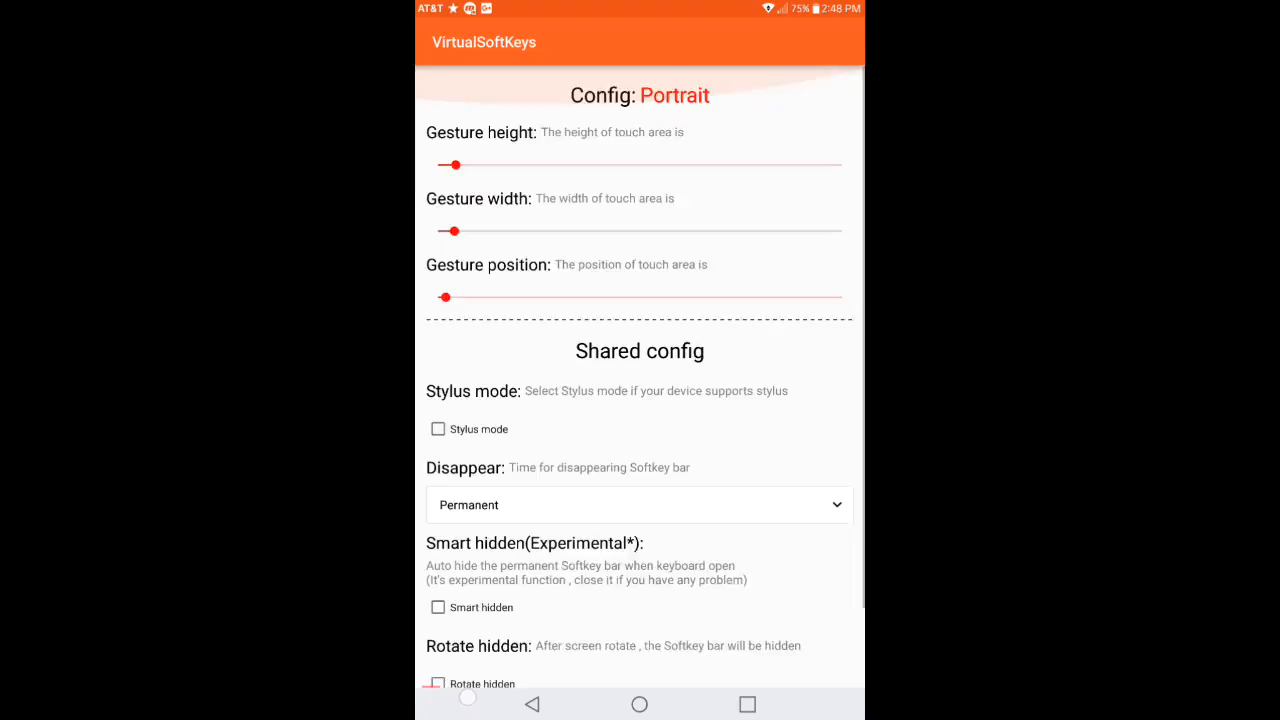
scroll(up, 3)
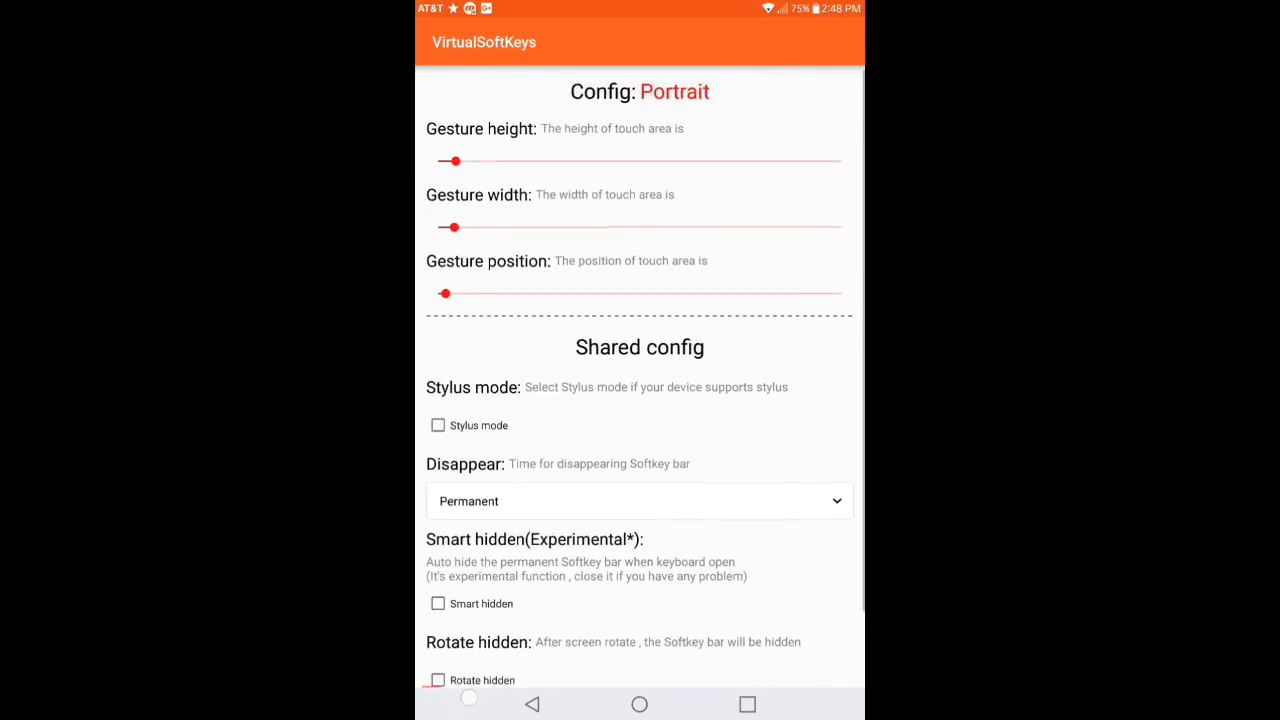
scroll(up, 3)
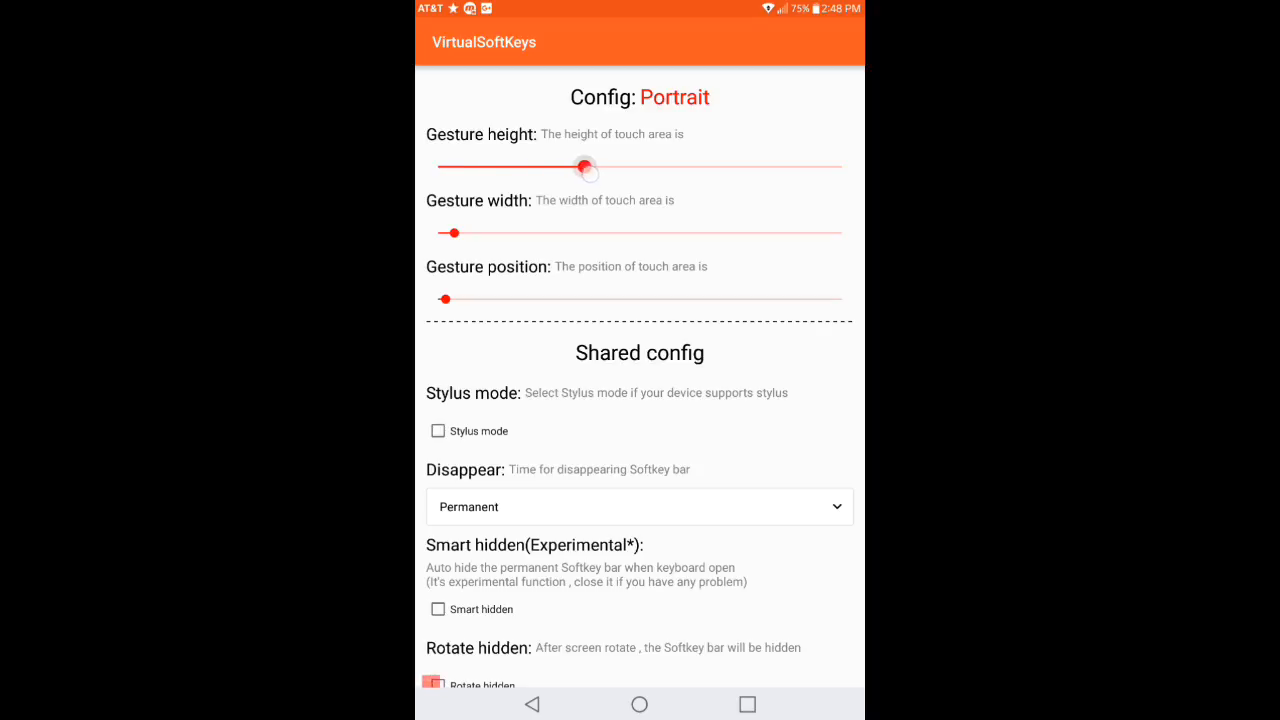
- Set gesture height to maximum, gesture width to about 30%, and gesture position to the middle
drag(585, 167, 665, 167)
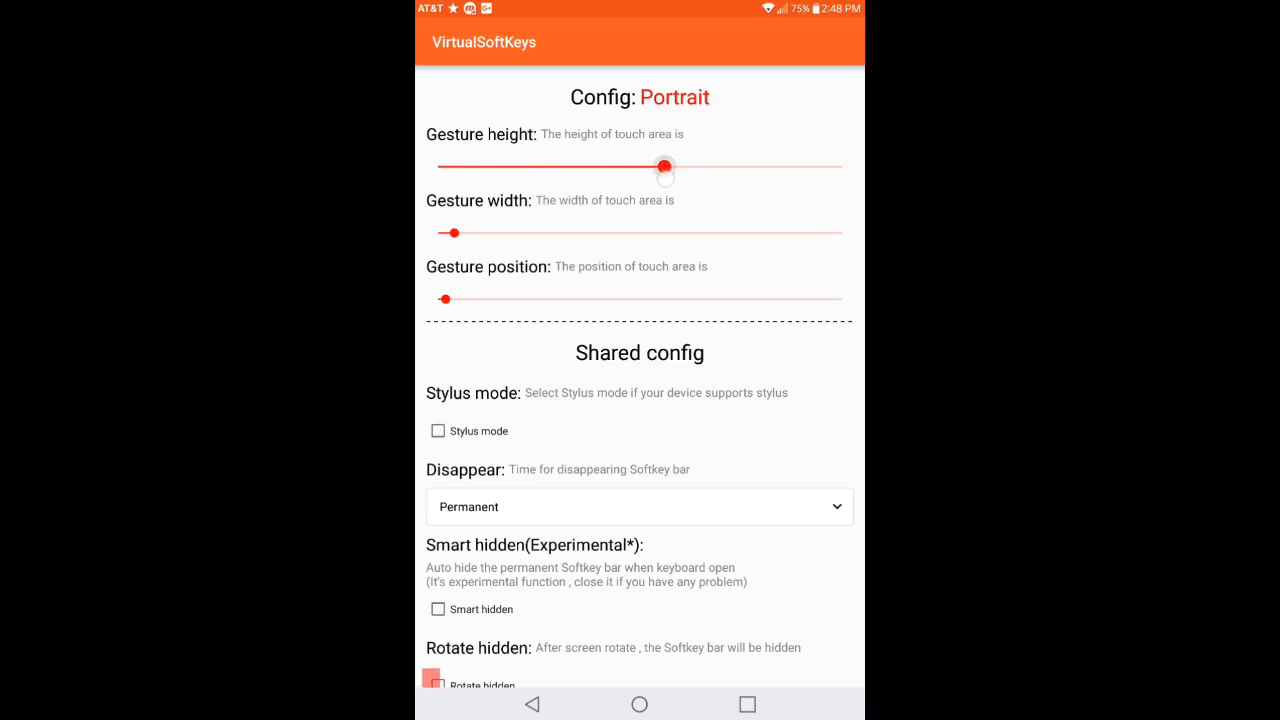
drag(665, 167, 842, 167)
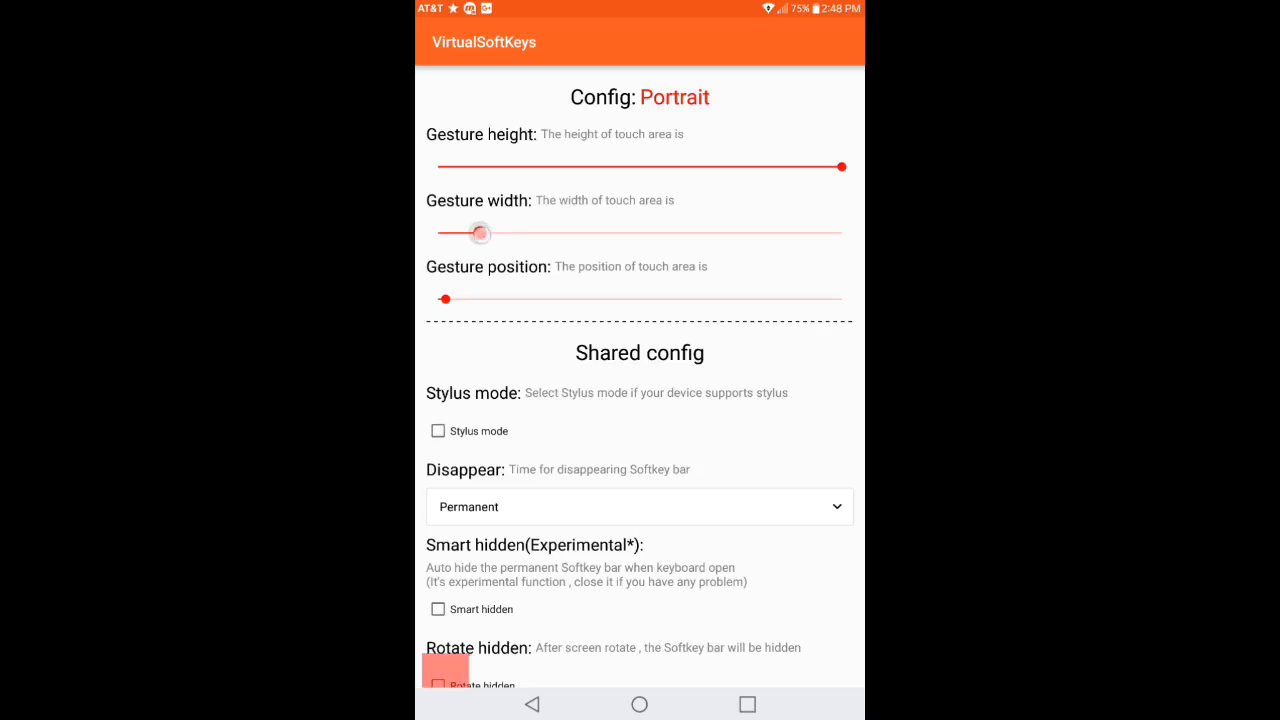
drag(480, 233, 642, 236)
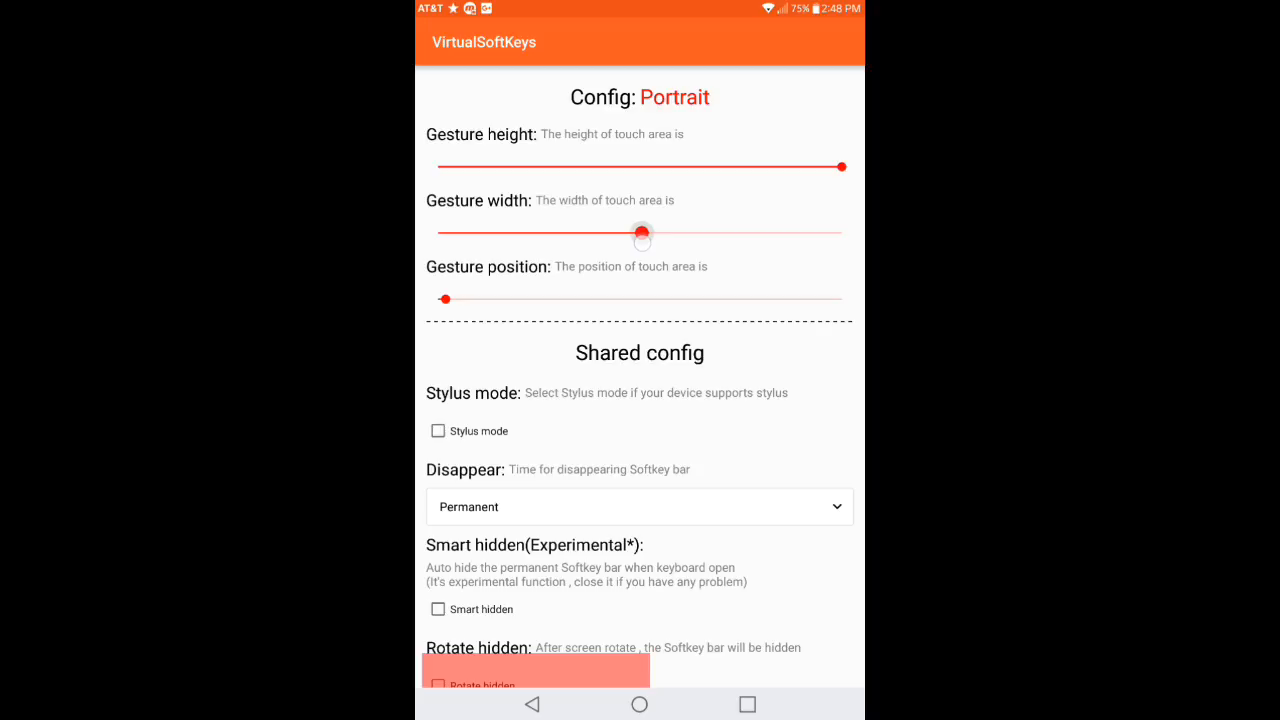
drag(642, 233, 845, 233)
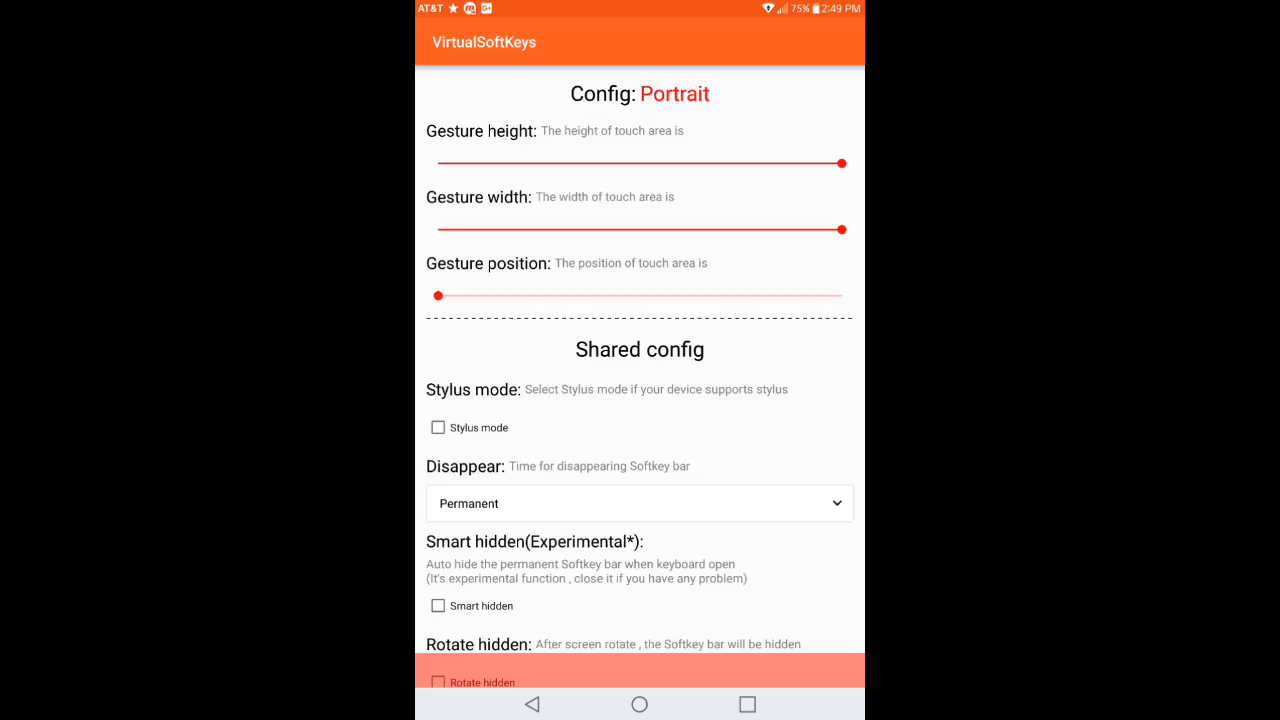
drag(842, 229, 572, 229)
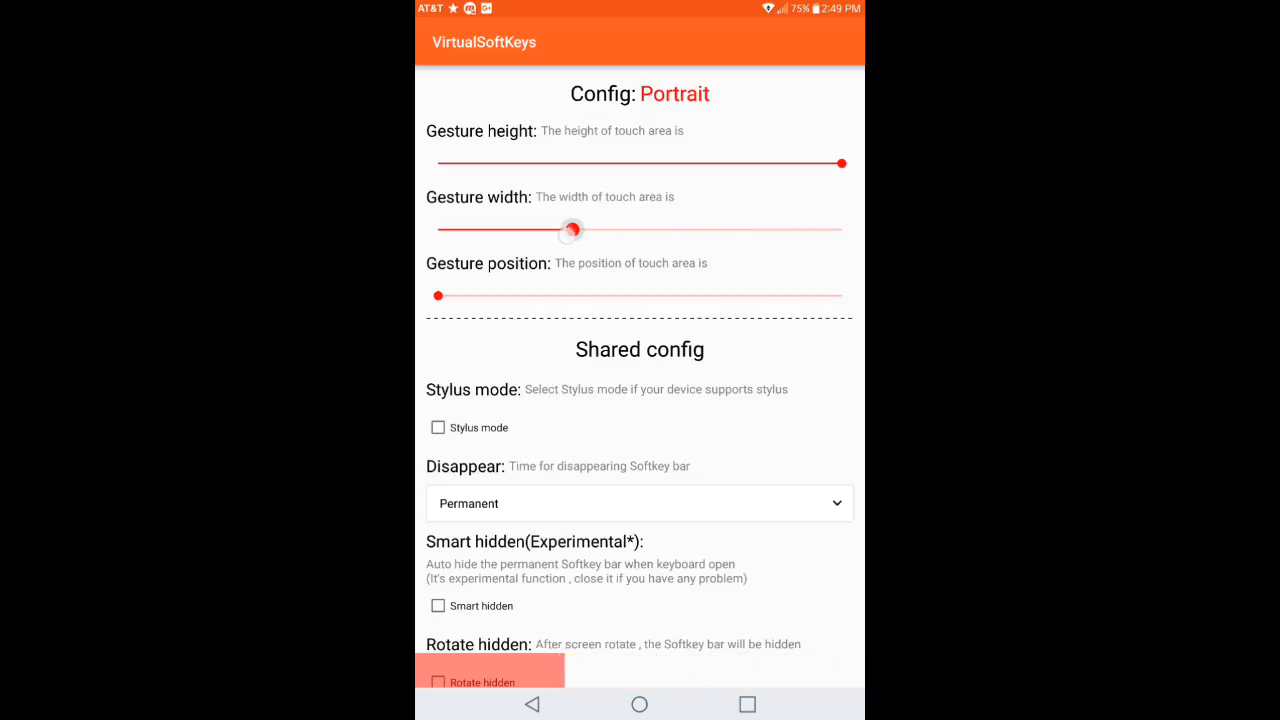
drag(409, 295, 640, 295)
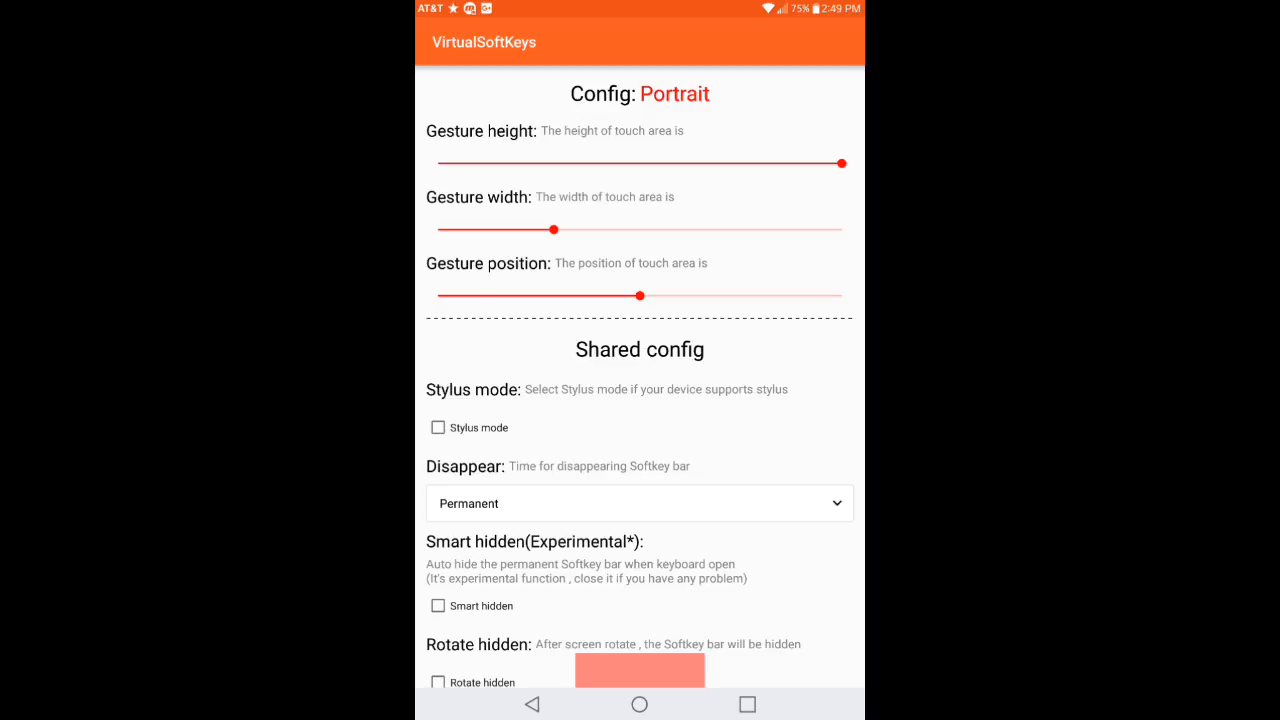
scroll(down, 3)
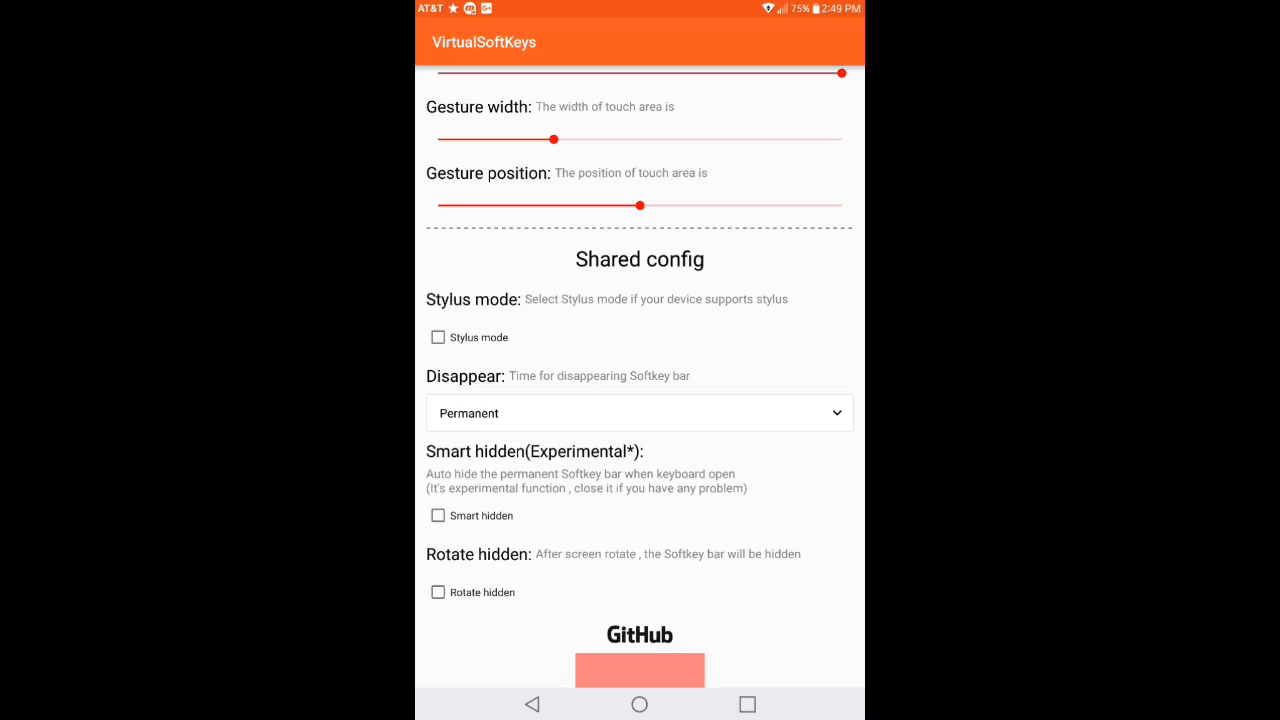
- Choose 1s in the Disappear dropdown
click(639, 413)
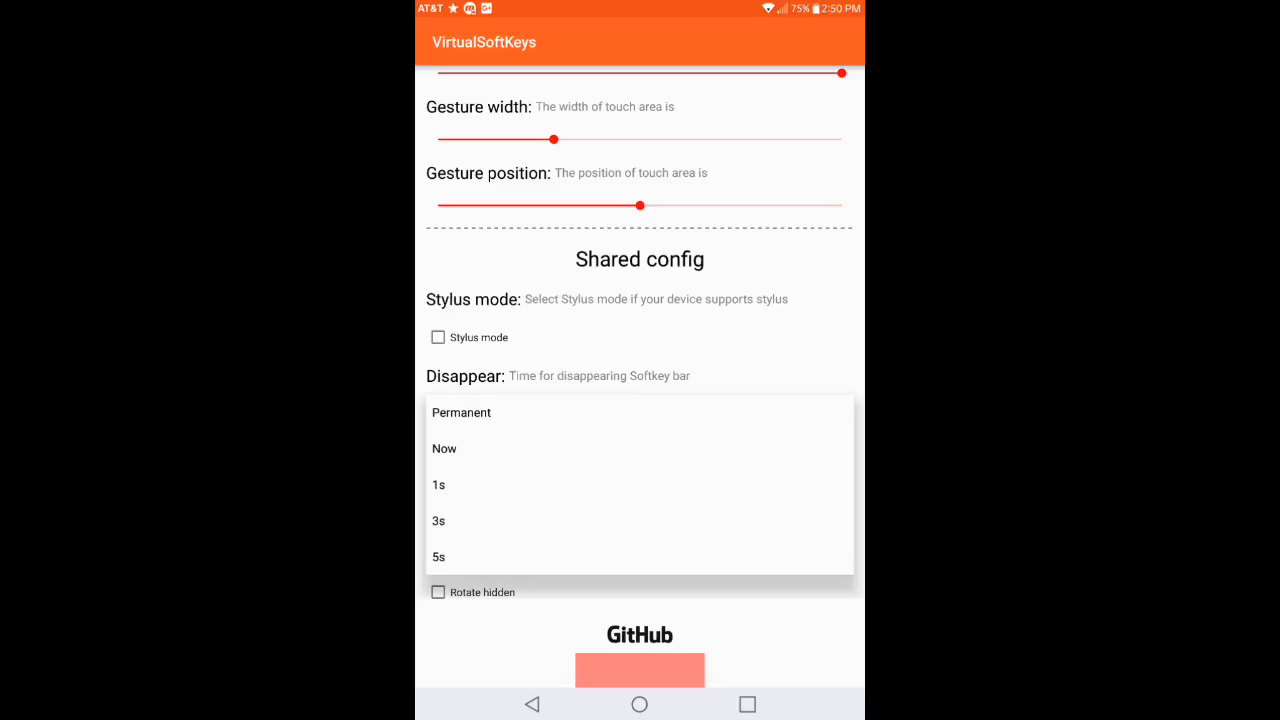
click(438, 485)
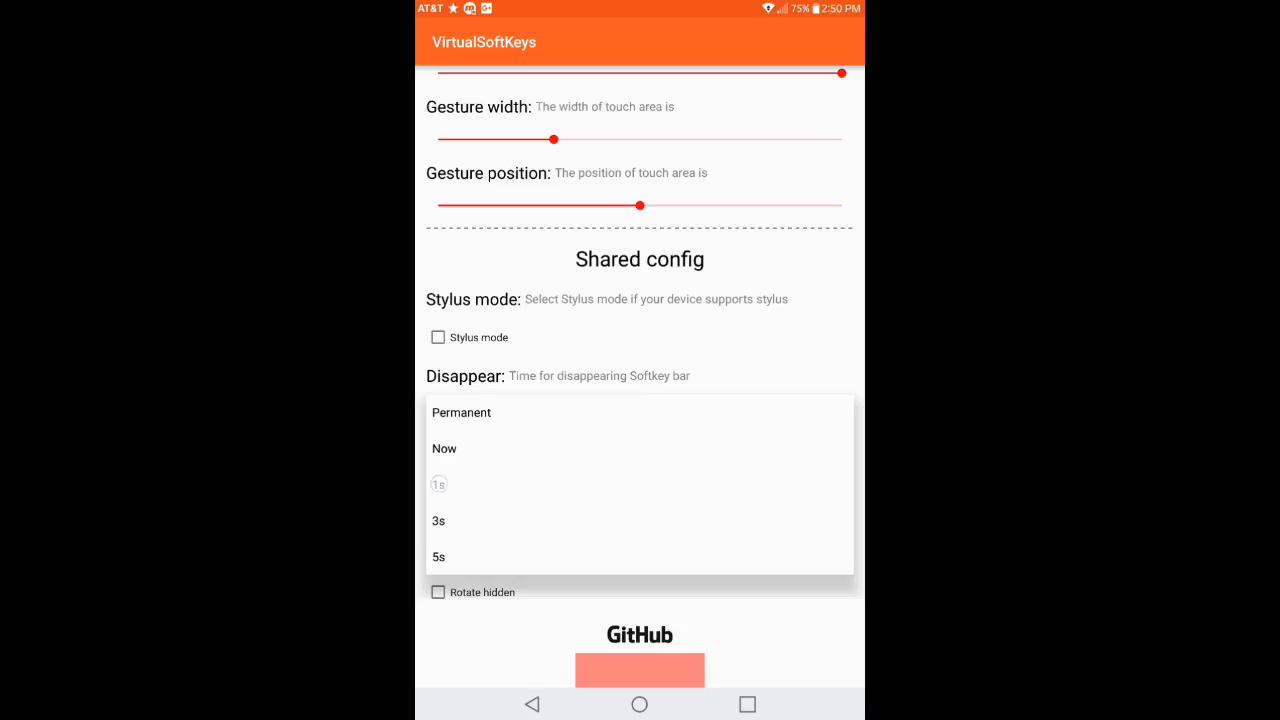
click(439, 484)
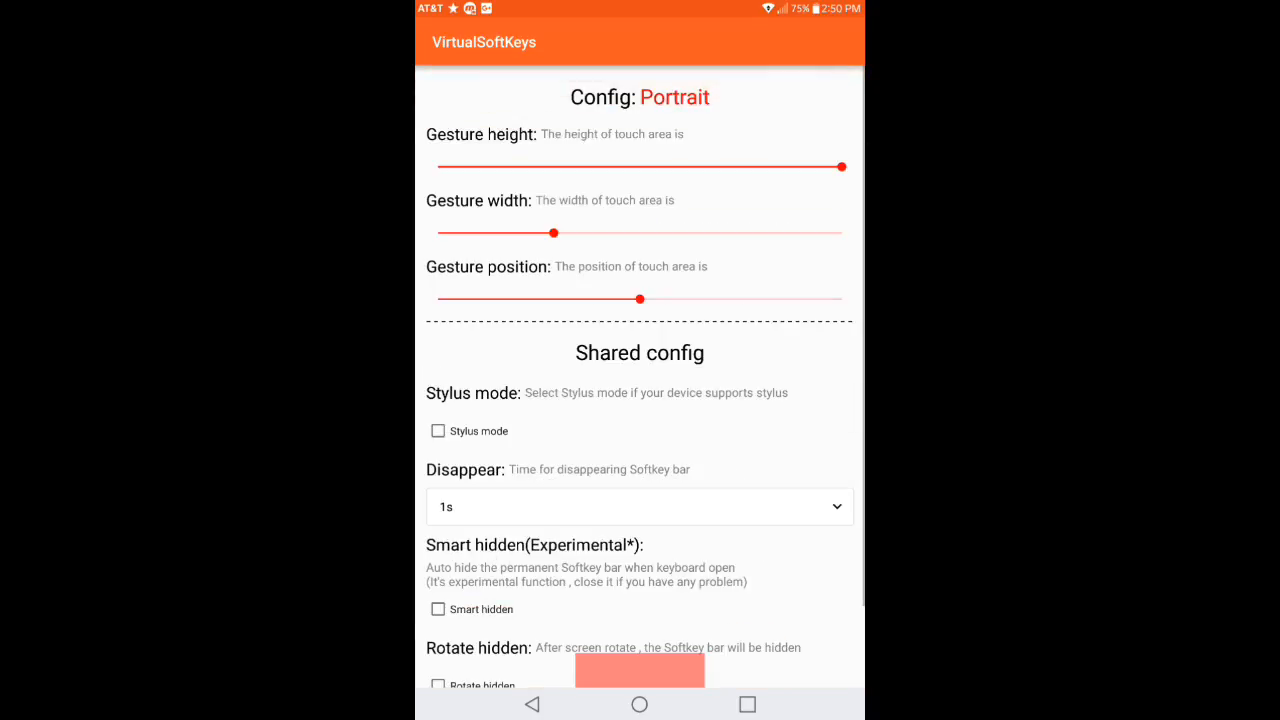
- Go Home, switch back to the previous app, then return to the home screen
click(639, 704)
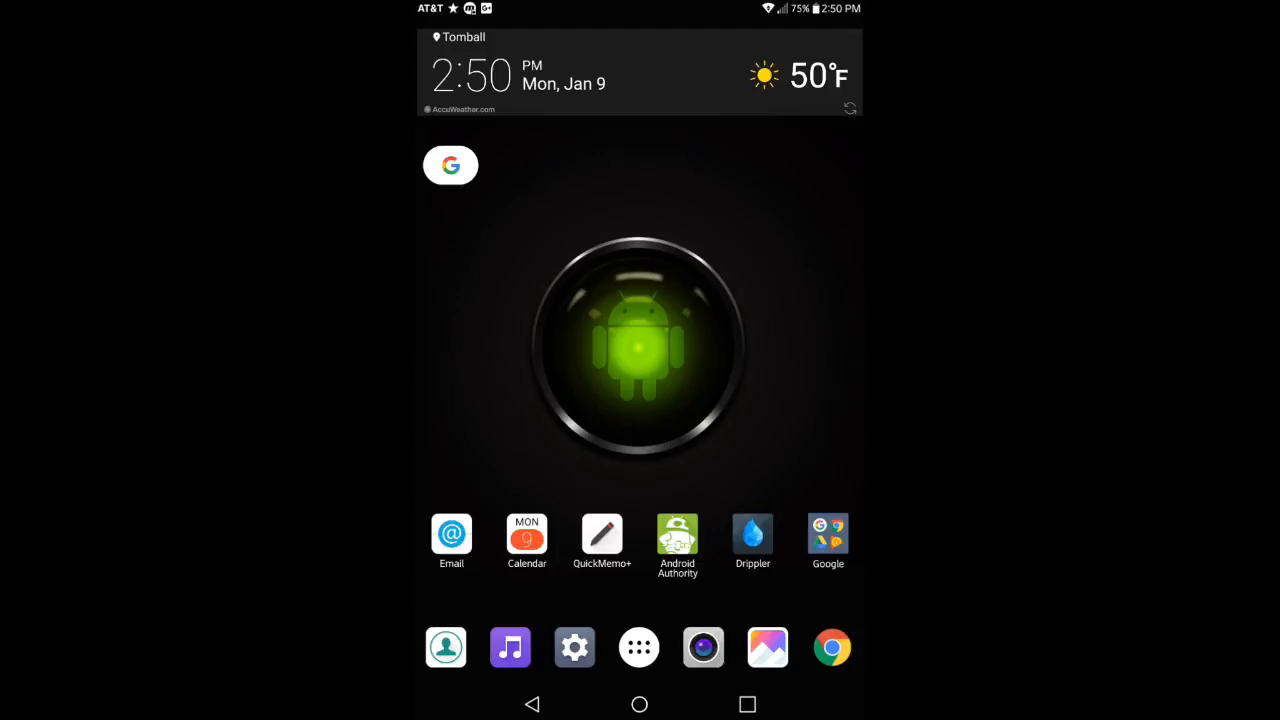
click(747, 704)
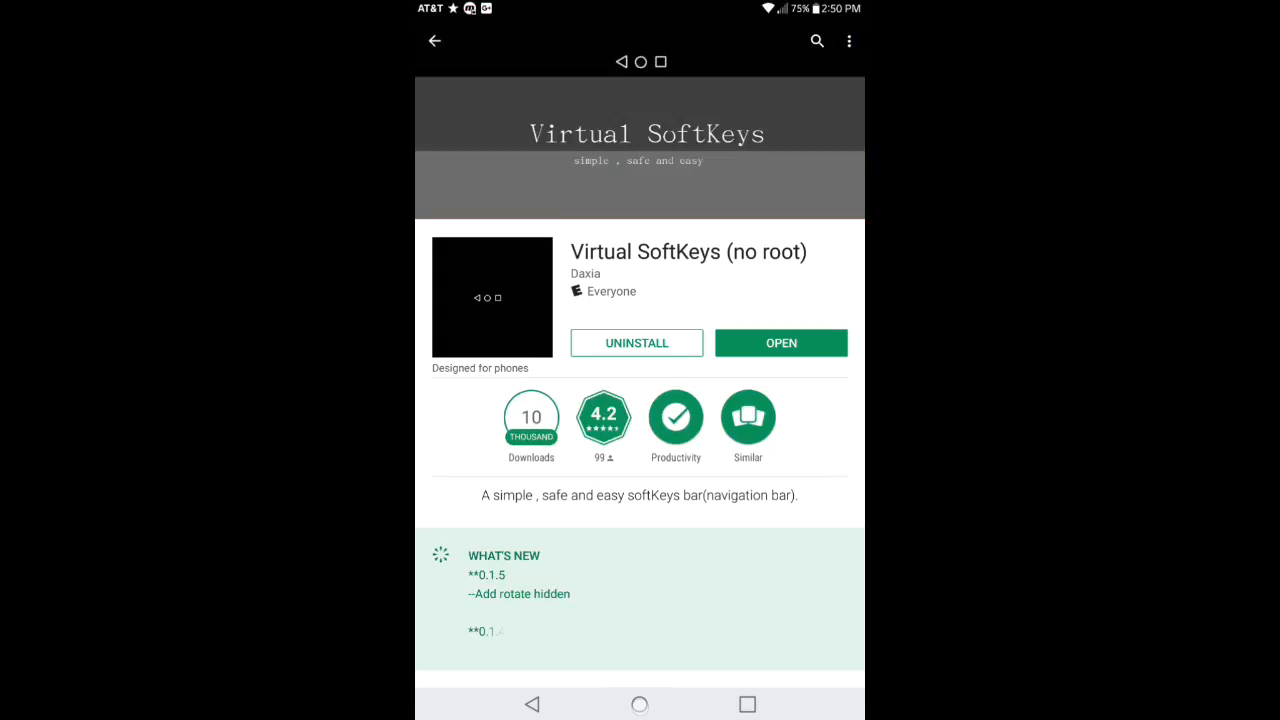
click(639, 704)
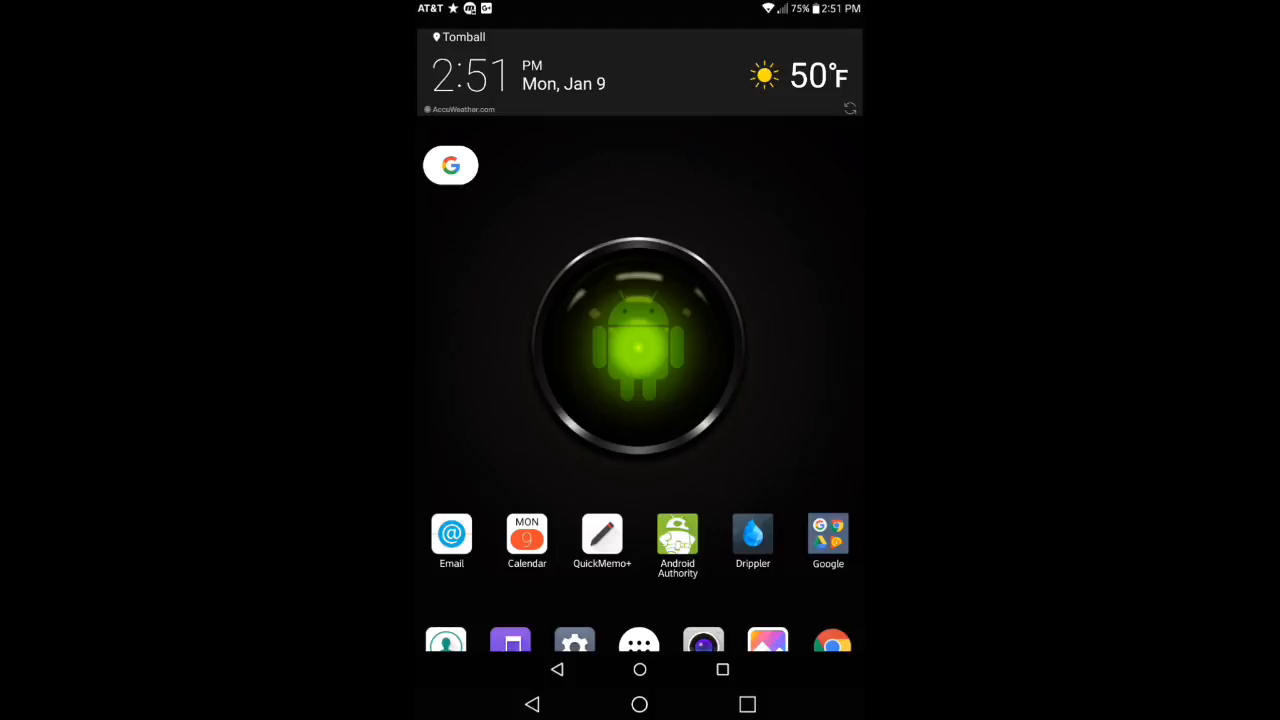
- Reopen the VirtualSoftKeys card from the recent apps list
click(722, 669)
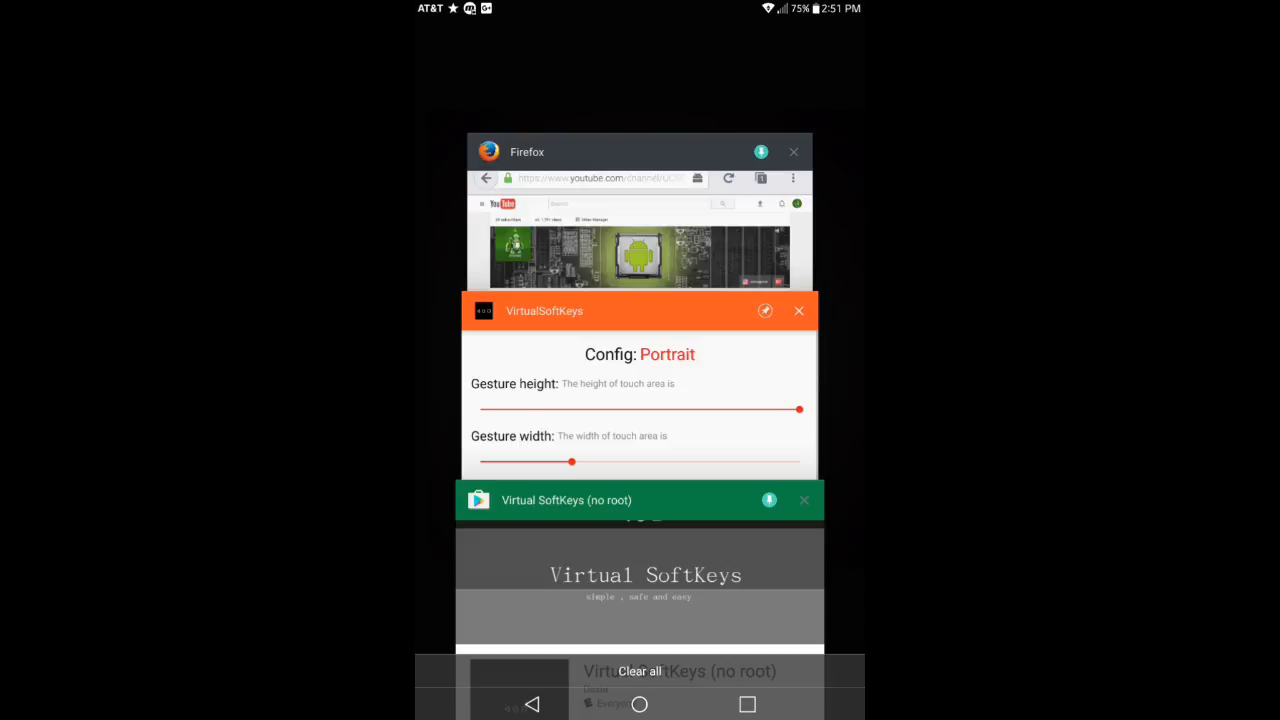
click(639, 671)
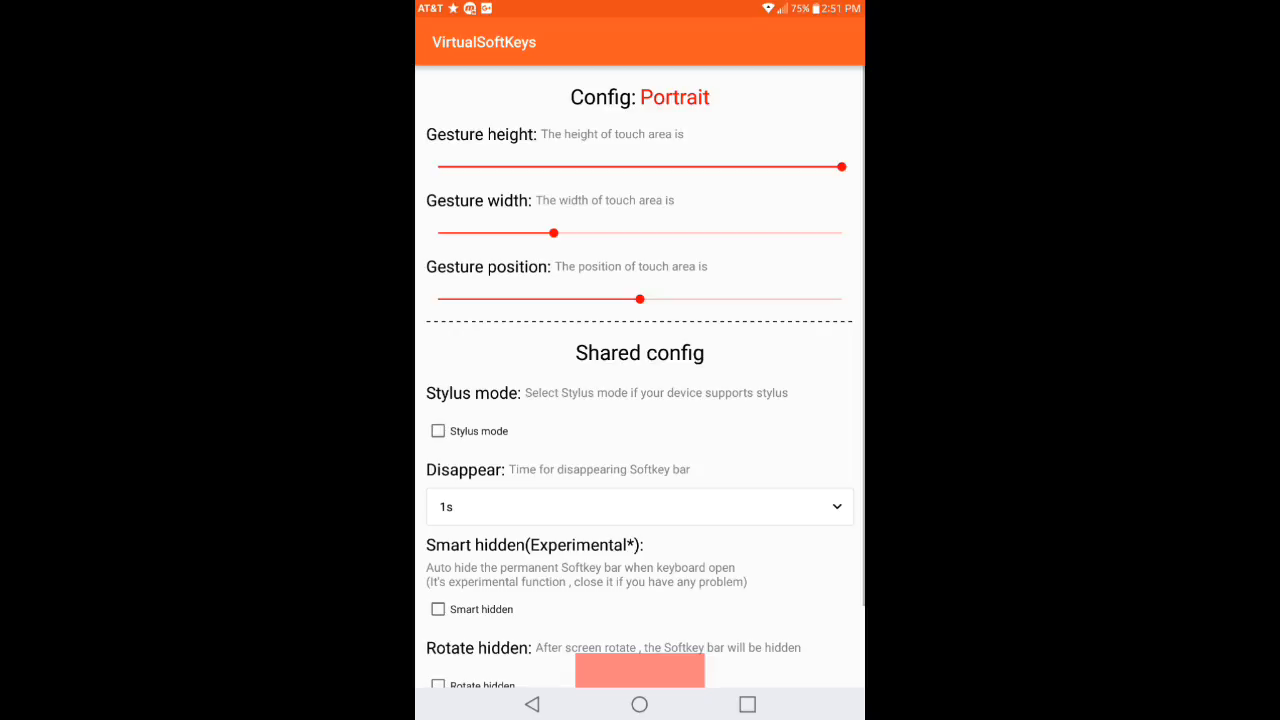
- Set the Disappear time to Permanent and go to the home screen
click(639, 506)
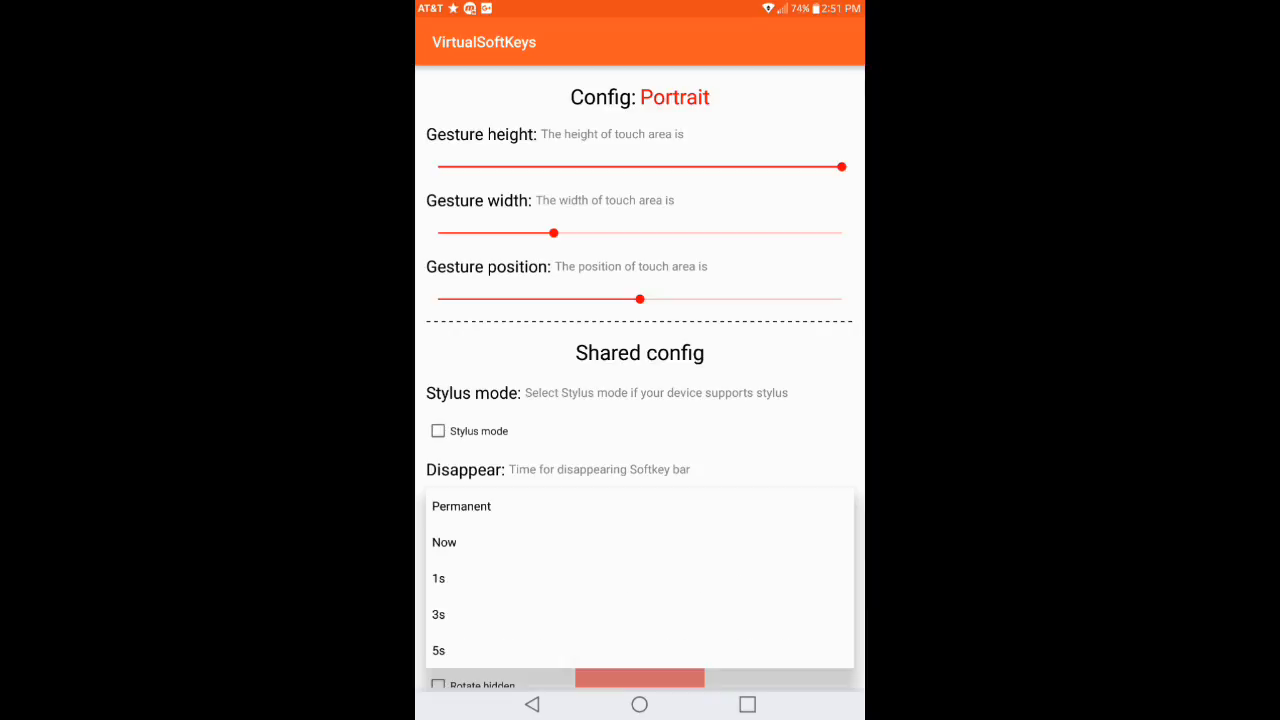
click(461, 506)
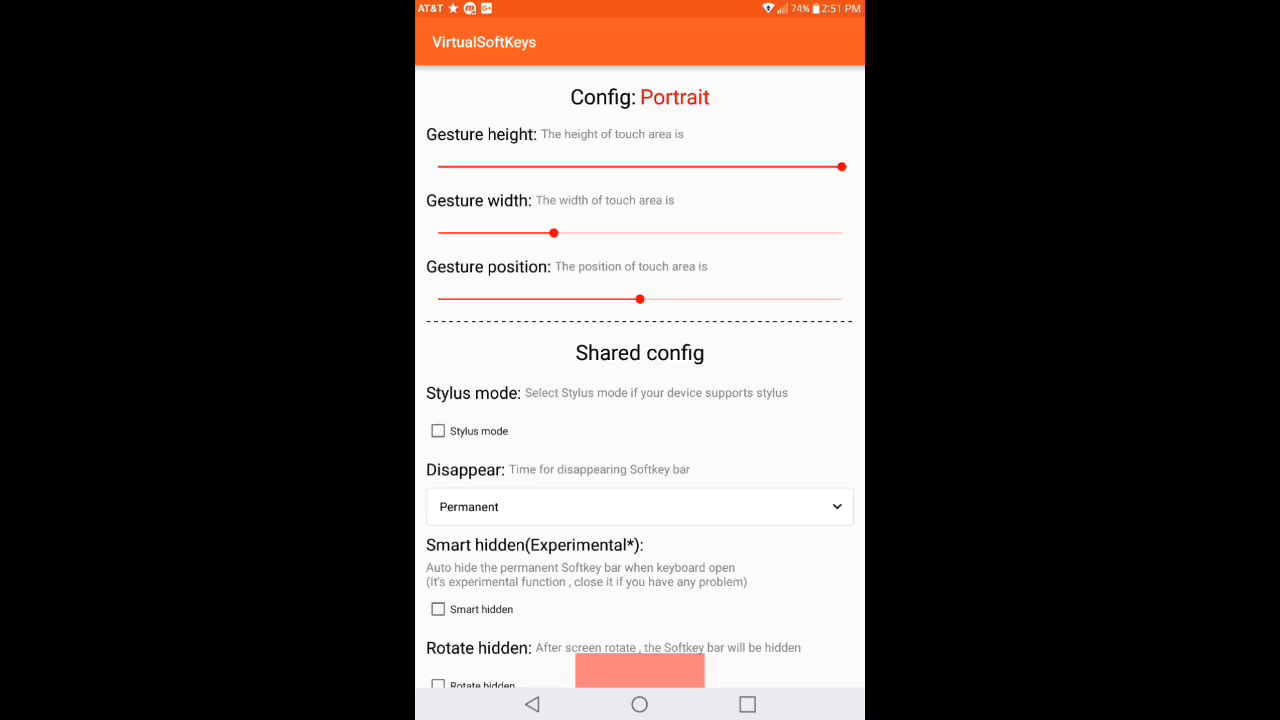
click(639, 704)
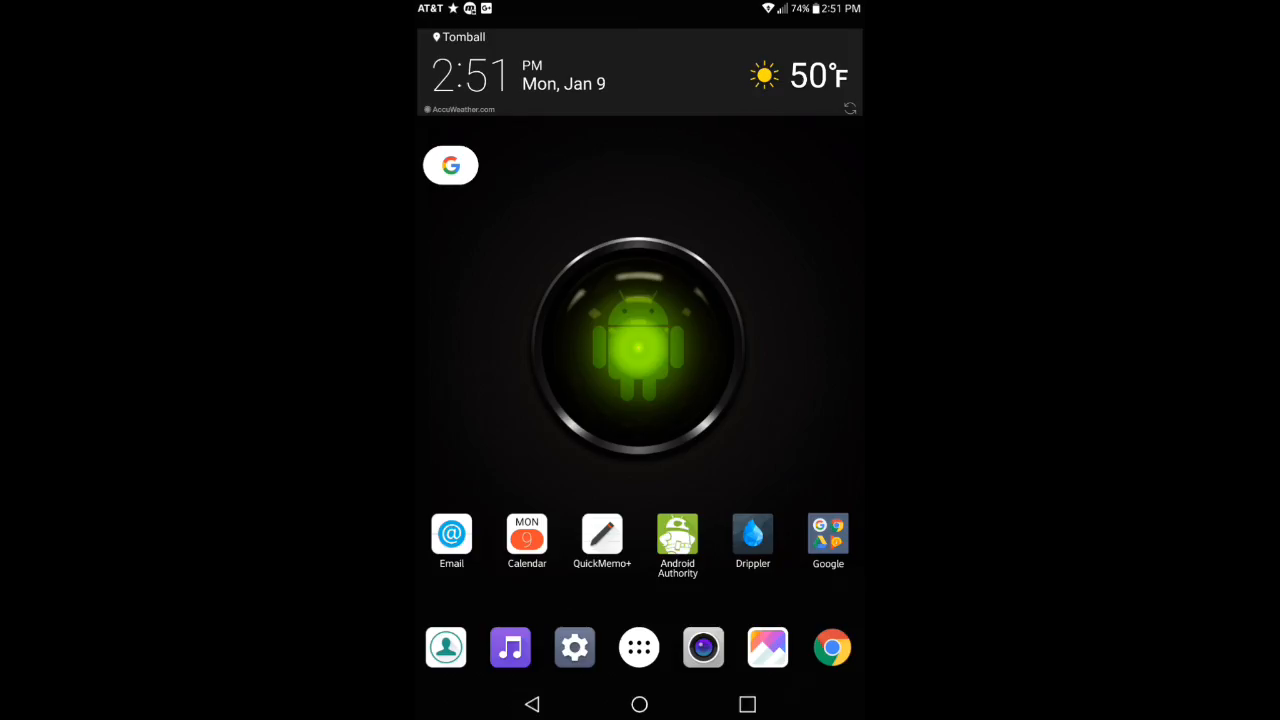